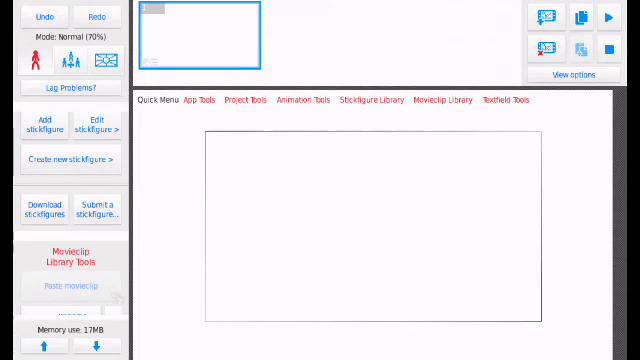
# Go to the sticknodes.com stickfigures download site from the library tools
pyautogui.click(372, 100)
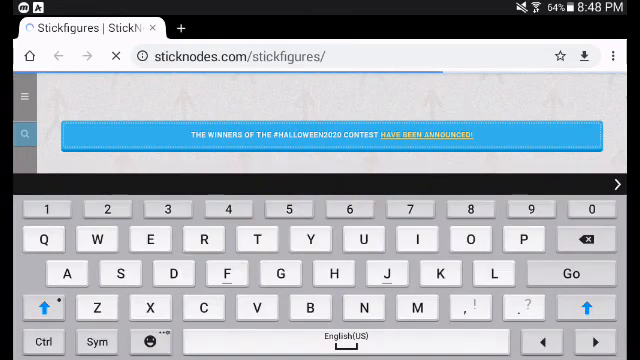
# Search the stickfigures site for 'Chicken' and start browsing the results
pyautogui.click(12, 132)
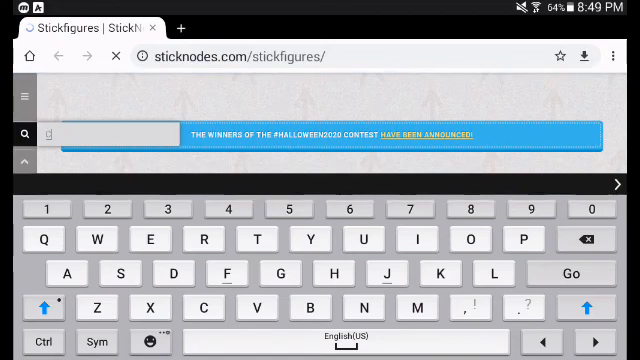
pyautogui.write('Chicke')
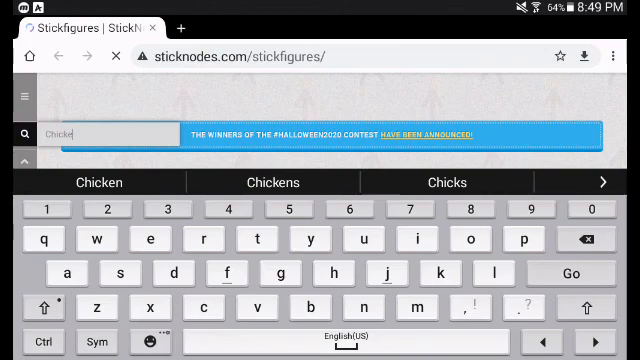
pyautogui.write('n')
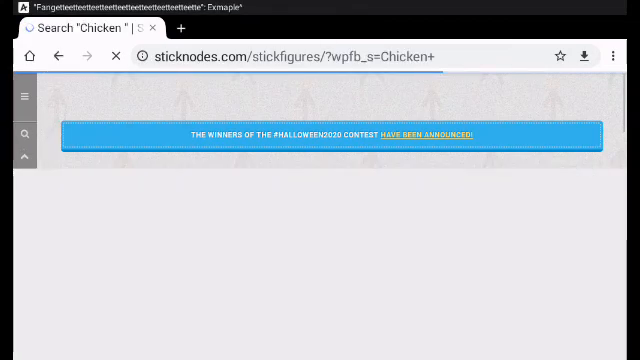
pyautogui.scroll(-3)
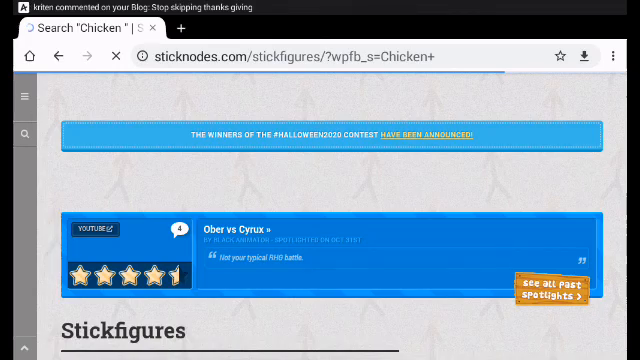
# Scroll down the search results to reach the chicken-themed stickfigure packs
pyautogui.scroll(-3)
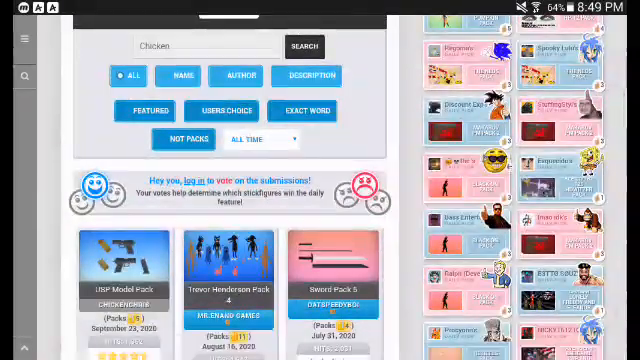
pyautogui.scroll(-3)
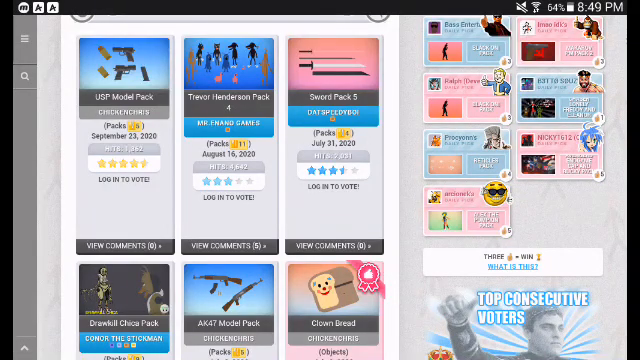
pyautogui.scroll(-3)
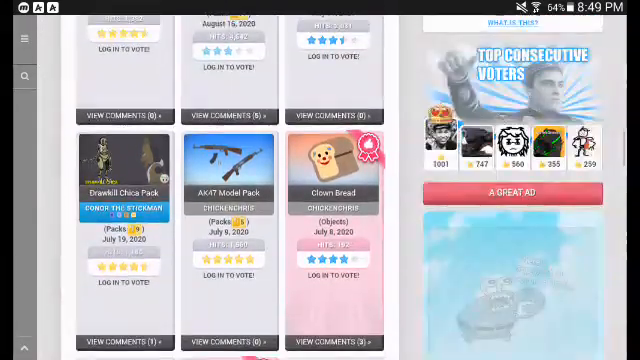
pyautogui.scroll(-3)
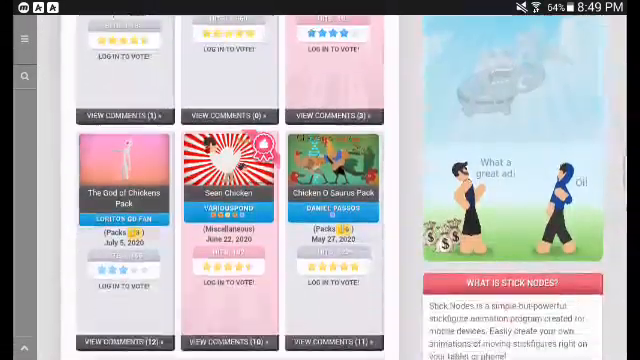
pyautogui.scroll(-3)
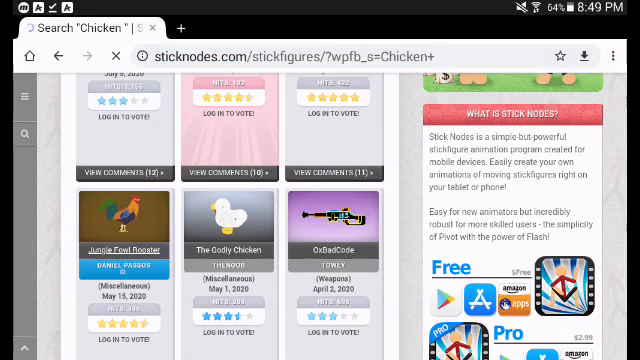
pyautogui.scroll(-3)
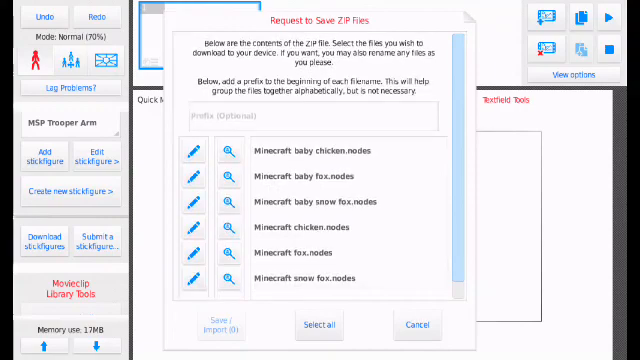
# Save all stickfigures from the ZIP, importing the Minecraft chicken and fox files
pyautogui.click(316, 324)
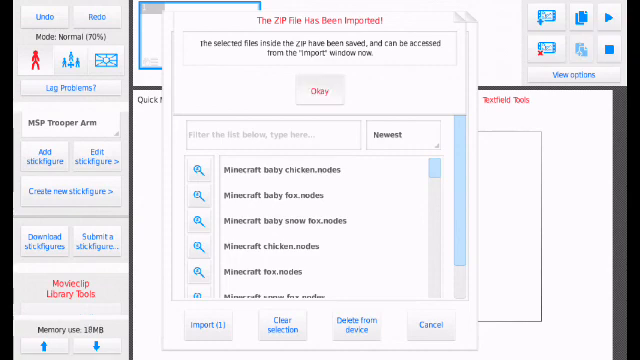
# Dismiss the 'ZIP File Has Been Imported!' confirmation to return to the import list
pyautogui.click(320, 90)
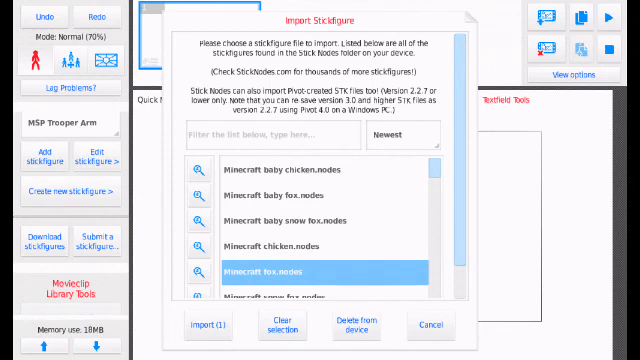